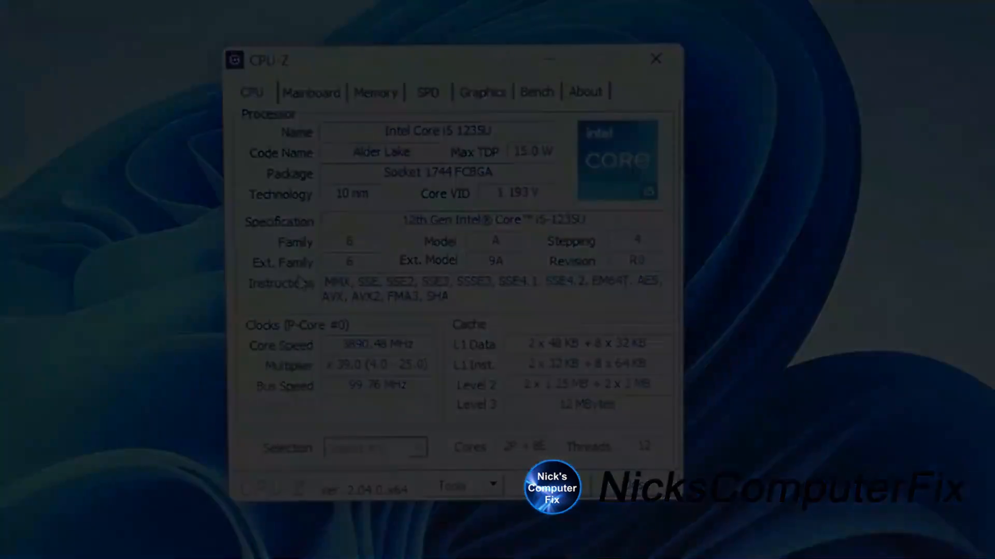
# Close the CPU-Z report for the Intel Core i5-1235U, returning to the desktop.
pyautogui.click(386, 105)
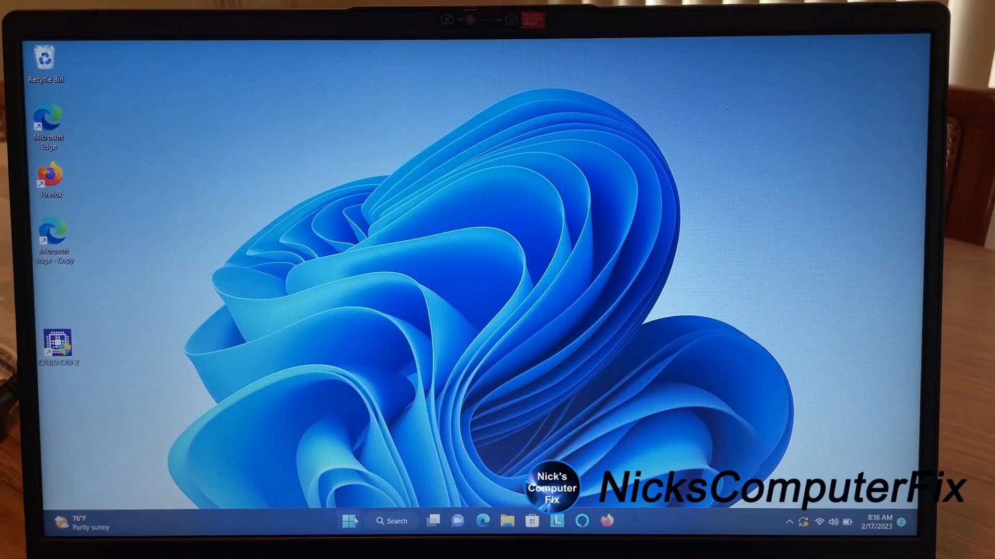
# Bring up the Start menu listing pinned apps and the recently added CPU-Z.
pyautogui.click(350, 521)
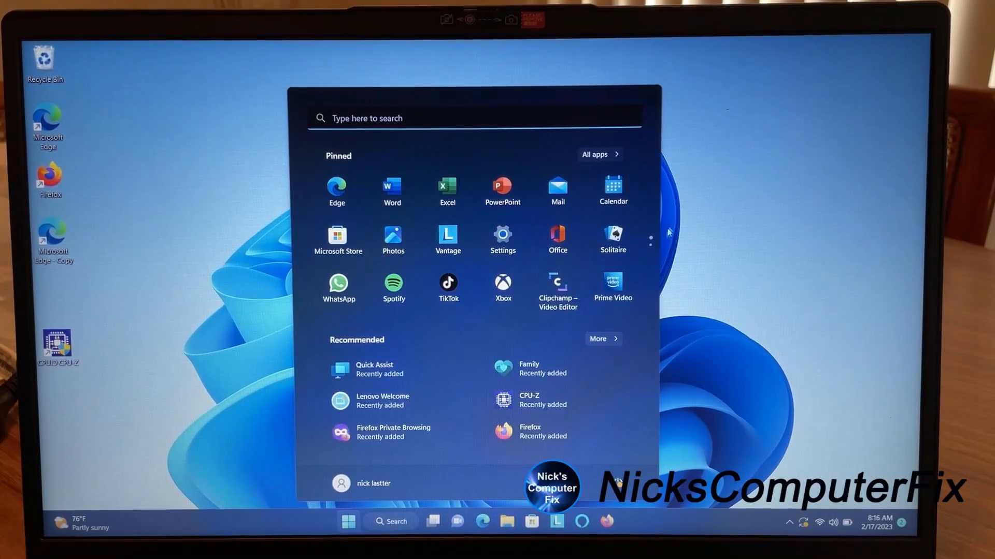
# Browse the second pinned-apps page and the full app list with the CPUID folder, then return to pinned apps.
pyautogui.click(650, 247)
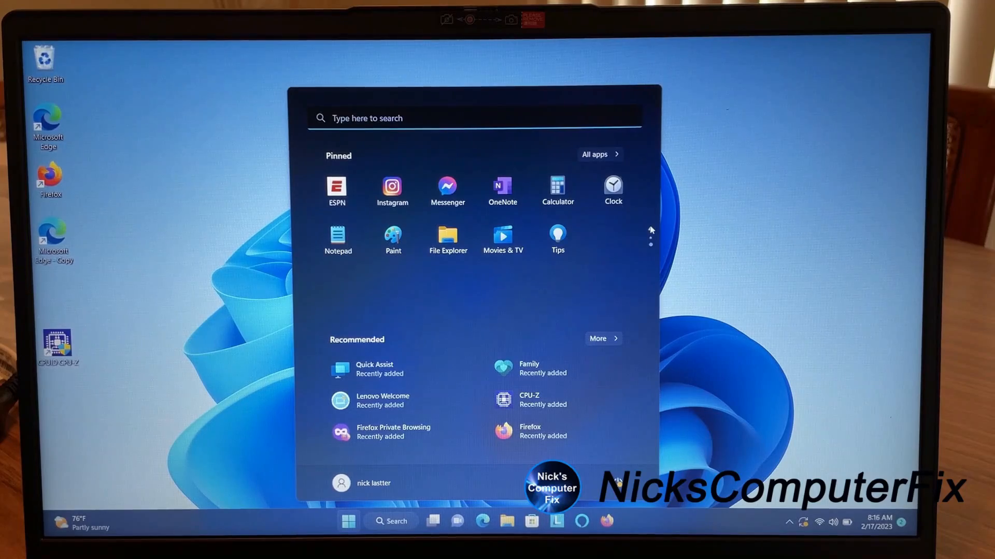
pyautogui.click(651, 230)
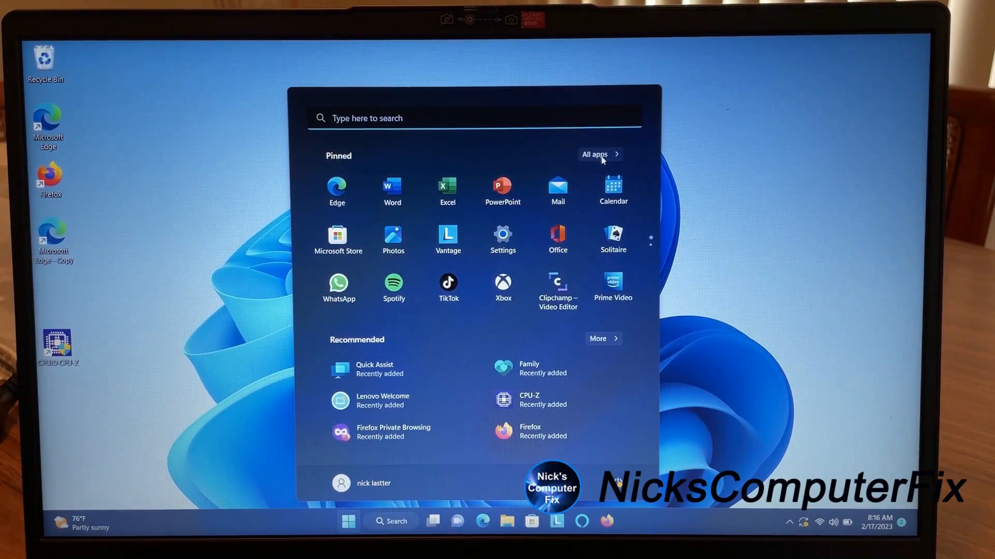
pyautogui.click(595, 155)
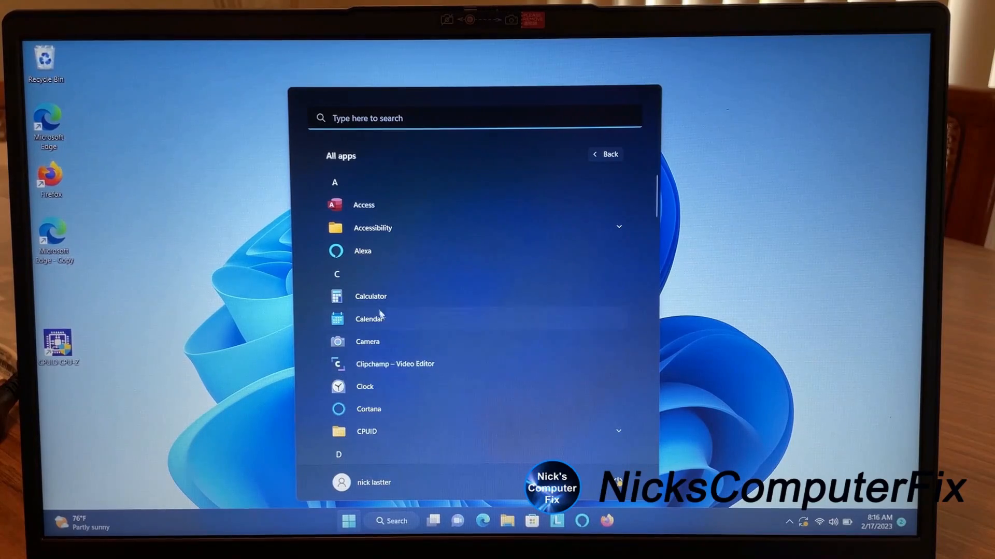
pyautogui.moveTo(739, 40)
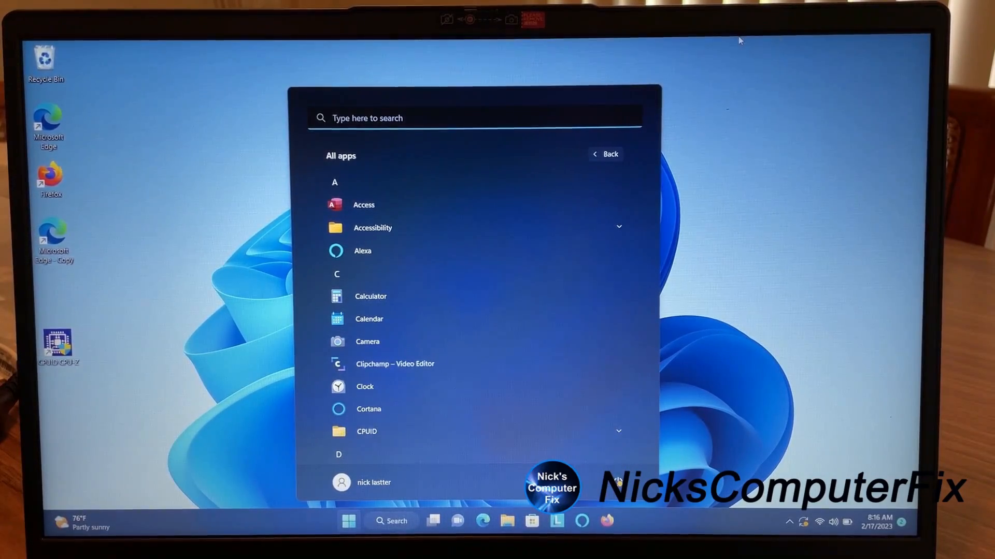
pyautogui.click(610, 154)
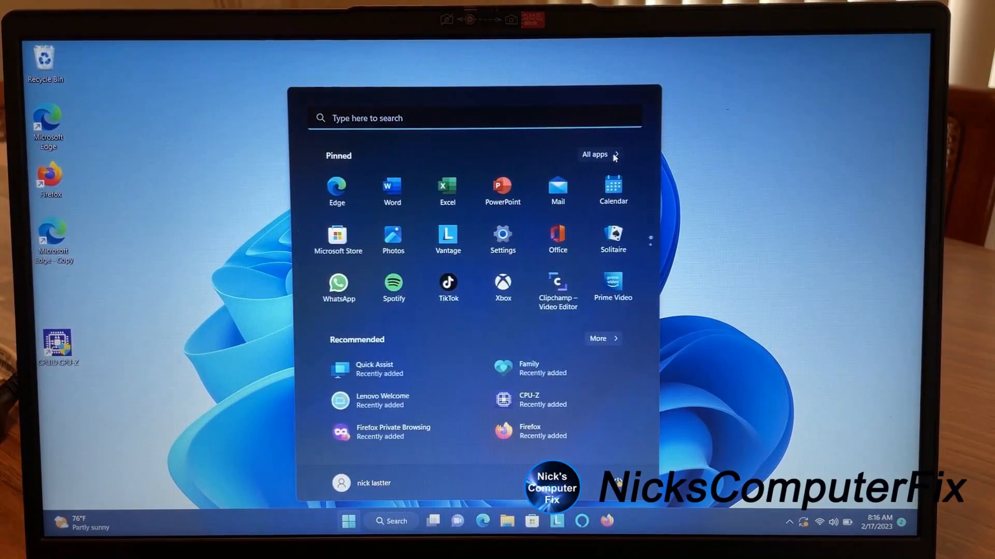
pyautogui.moveTo(744, 269)
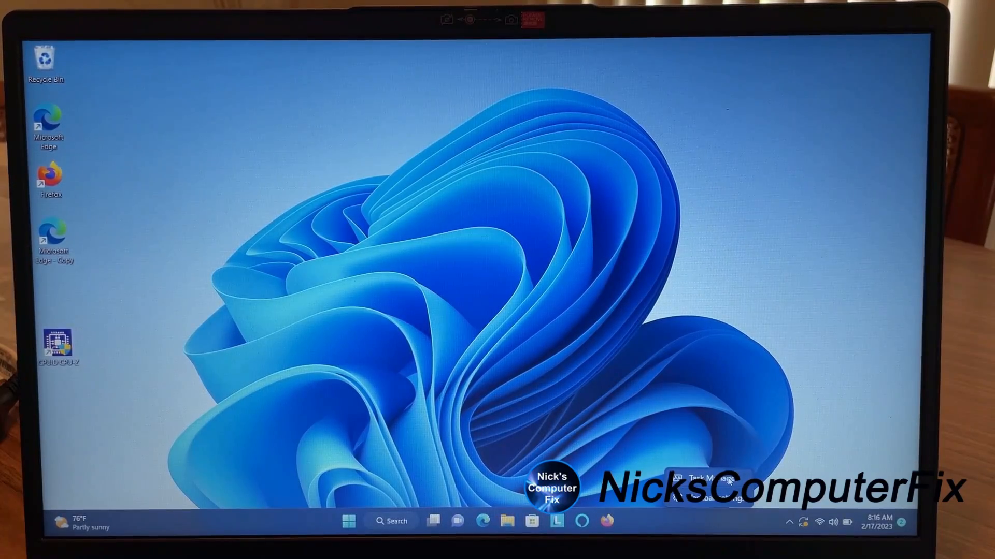
# Show Task Manager's CPU performance graph for the i5-1235U, window centred on screen.
pyautogui.click(710, 484)
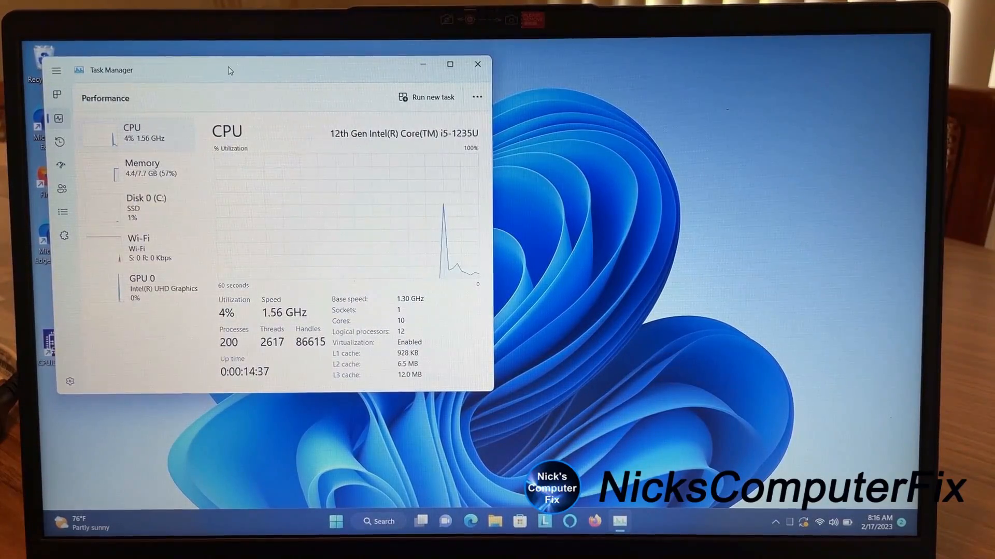
pyautogui.moveTo(230, 71); pyautogui.dragTo(358, 95)
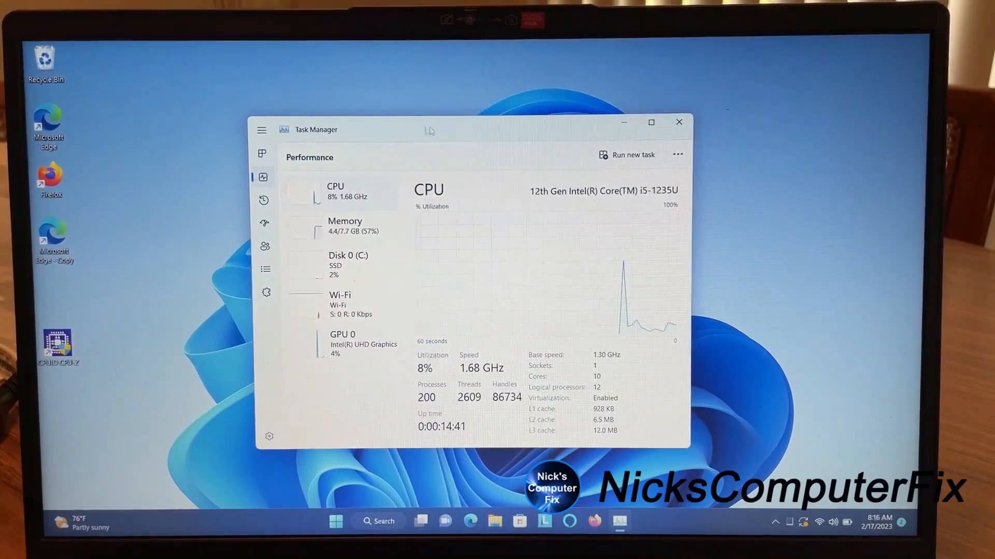
pyautogui.moveTo(351, 204)
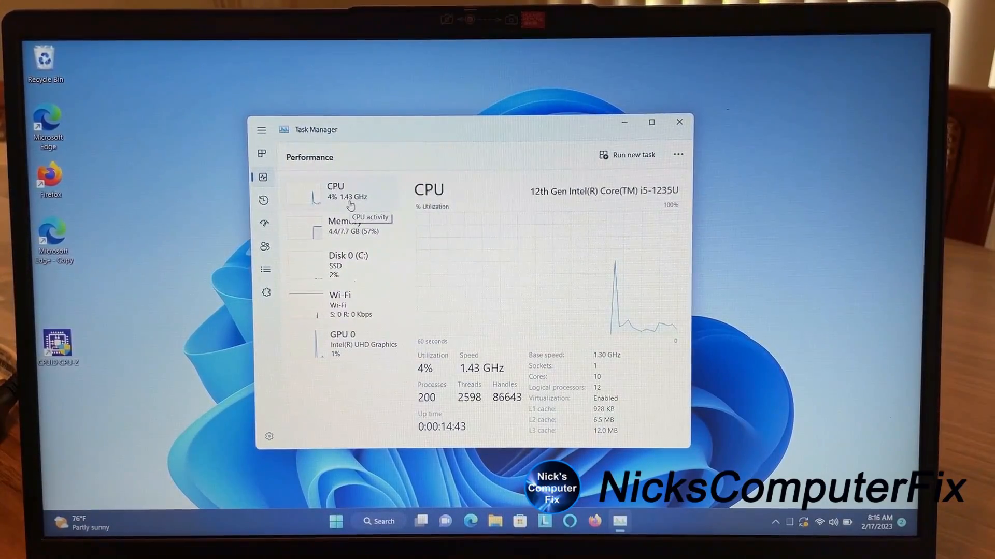